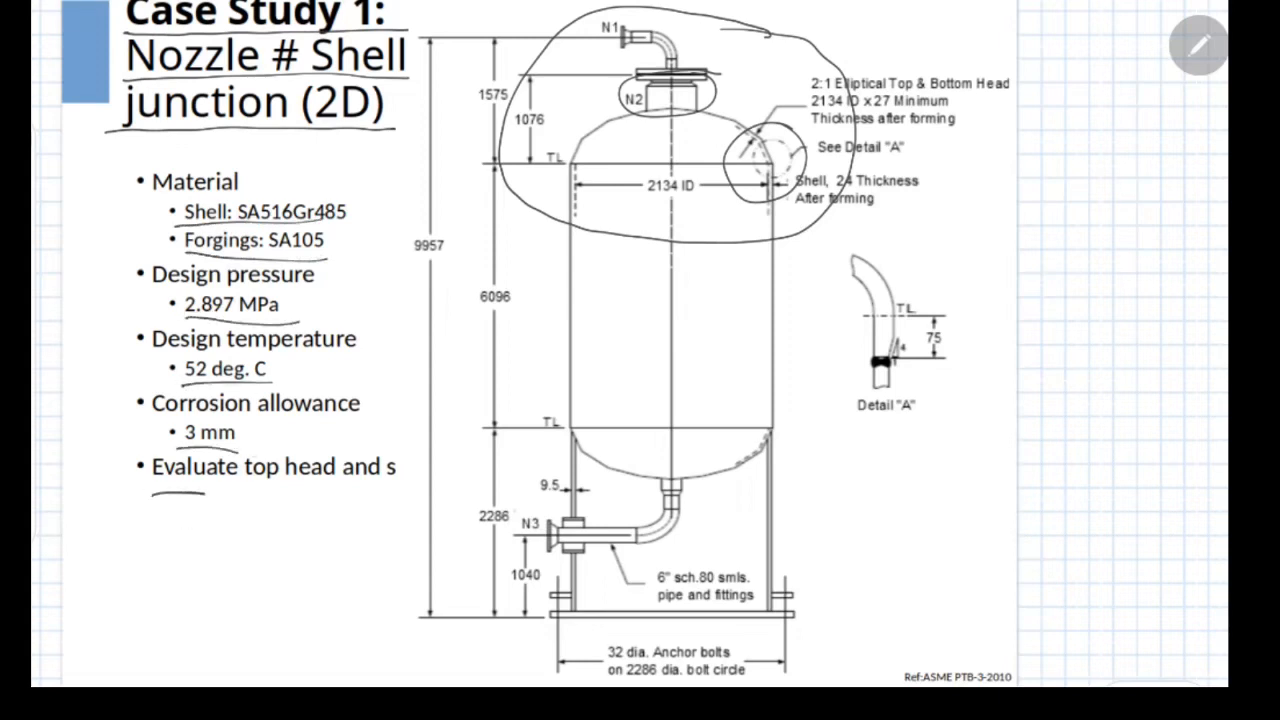
Underline the vessel overview note, then advance to the Case Study 1 nozzle detail drawing
{"action": "left_click_drag", "start_coordinate": [156, 496], "coordinate": [396, 492]}
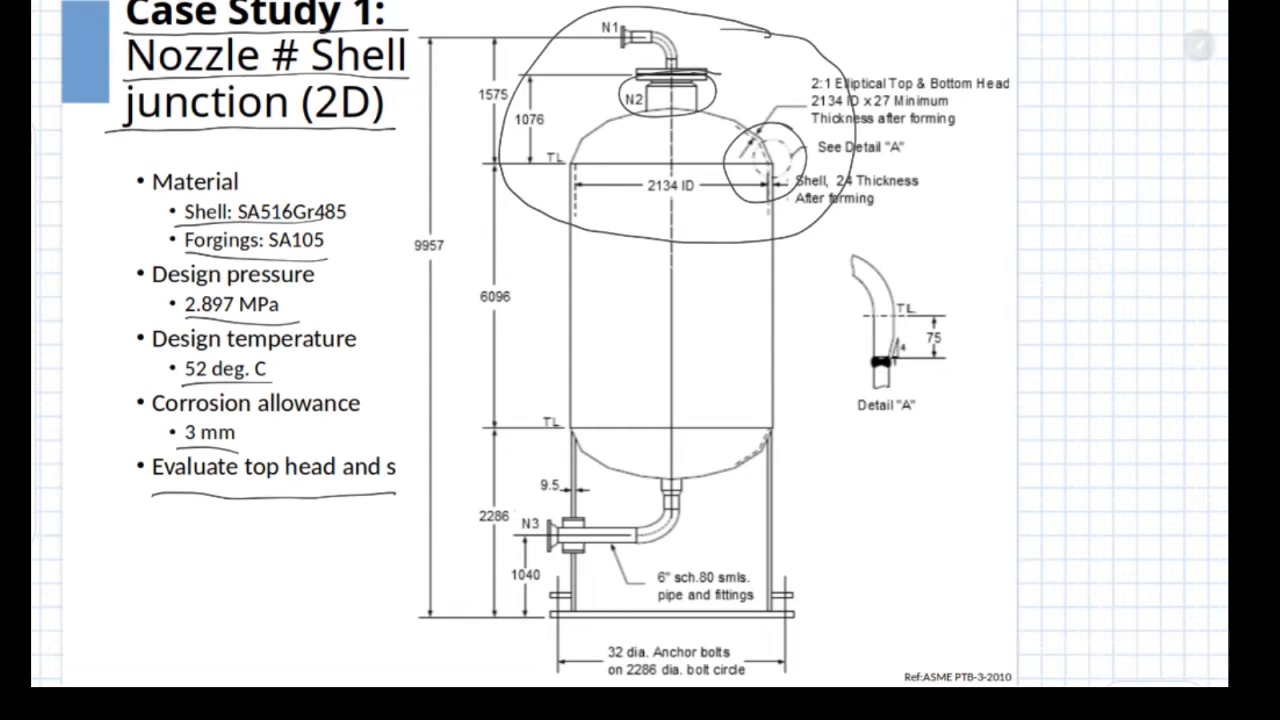
{"action": "key", "text": "Right"}
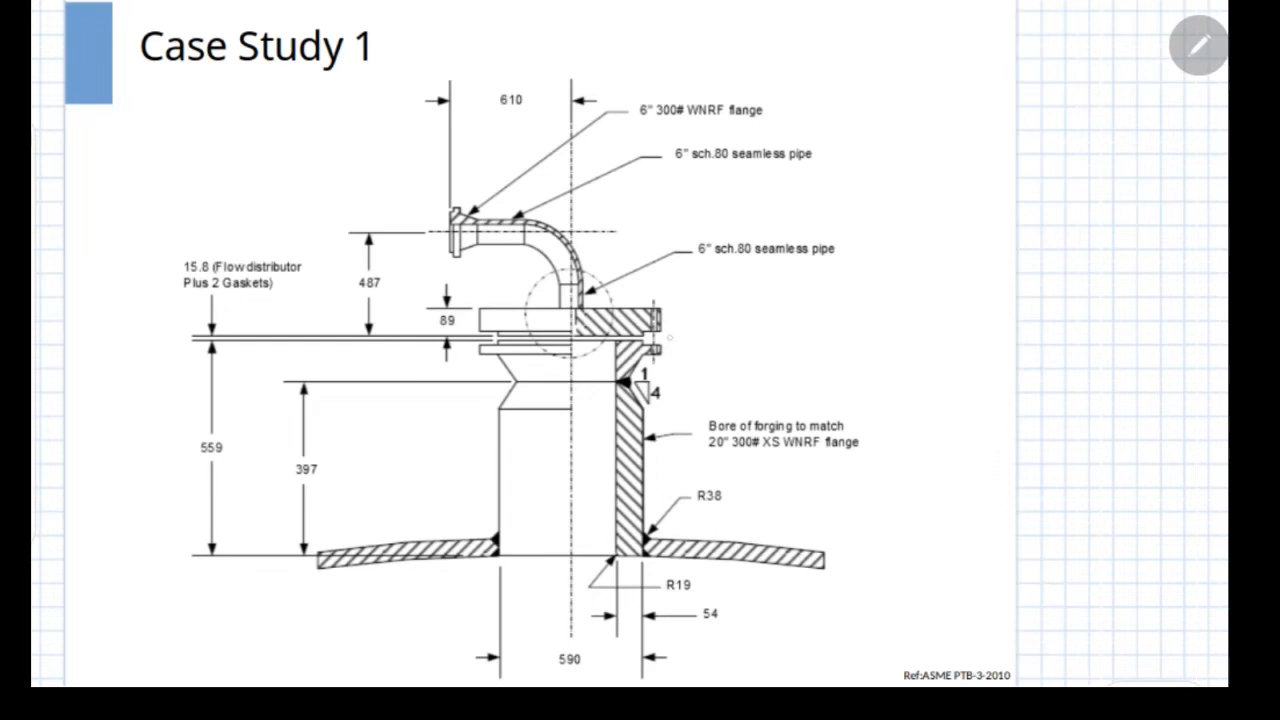
Circle and cross out in red the flanged elbow pipe above the nozzle
{"action": "left_click_drag", "start_coordinate": [400, 330], "coordinate": [670, 336]}
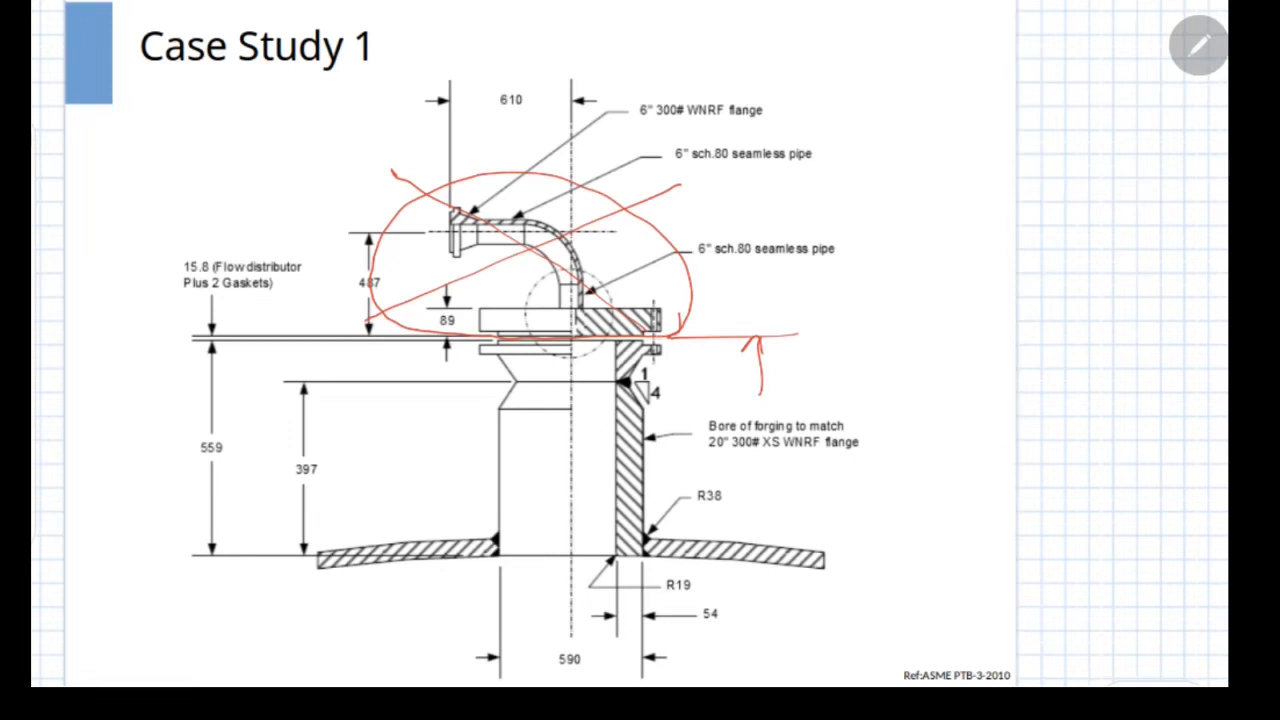
{"action": "left_click_drag", "start_coordinate": [600, 330], "coordinate": [680, 380]}
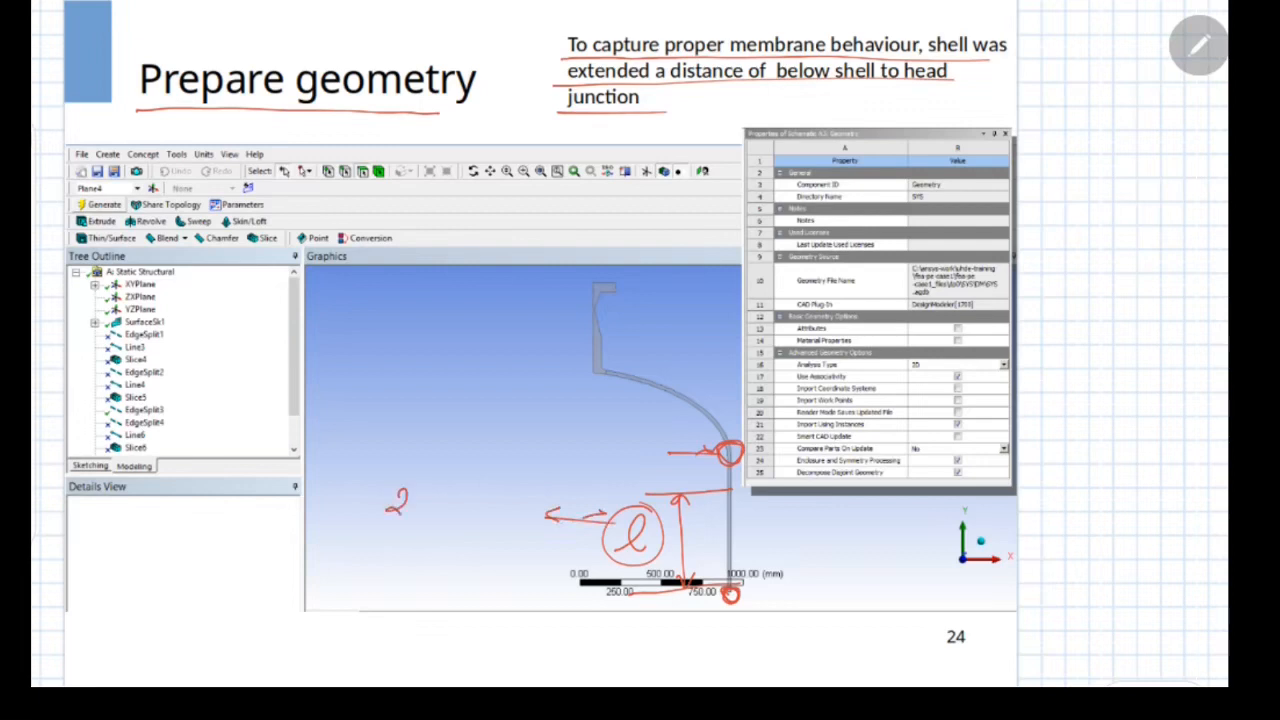
Write 2.5√Rt beside the extension length ℓ, then advance to the axisymmetric setup slide
{"action": "type", "text": ".5"}
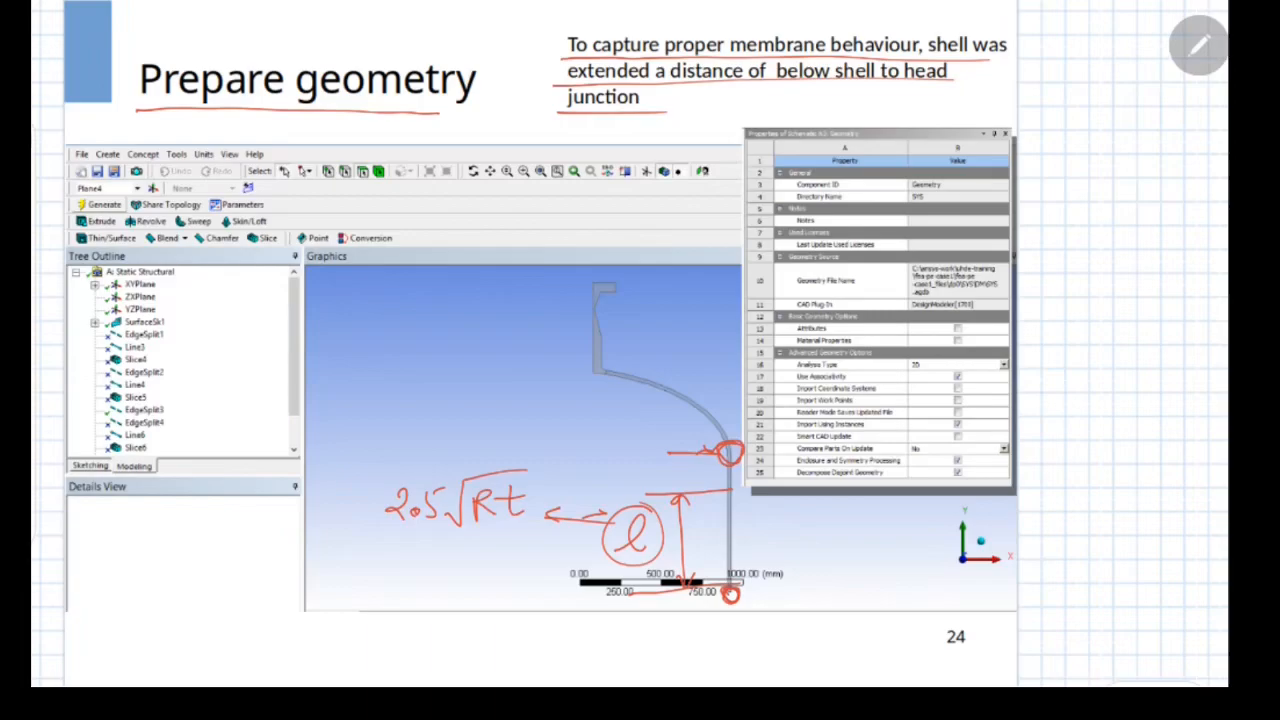
{"action": "key", "text": "right"}
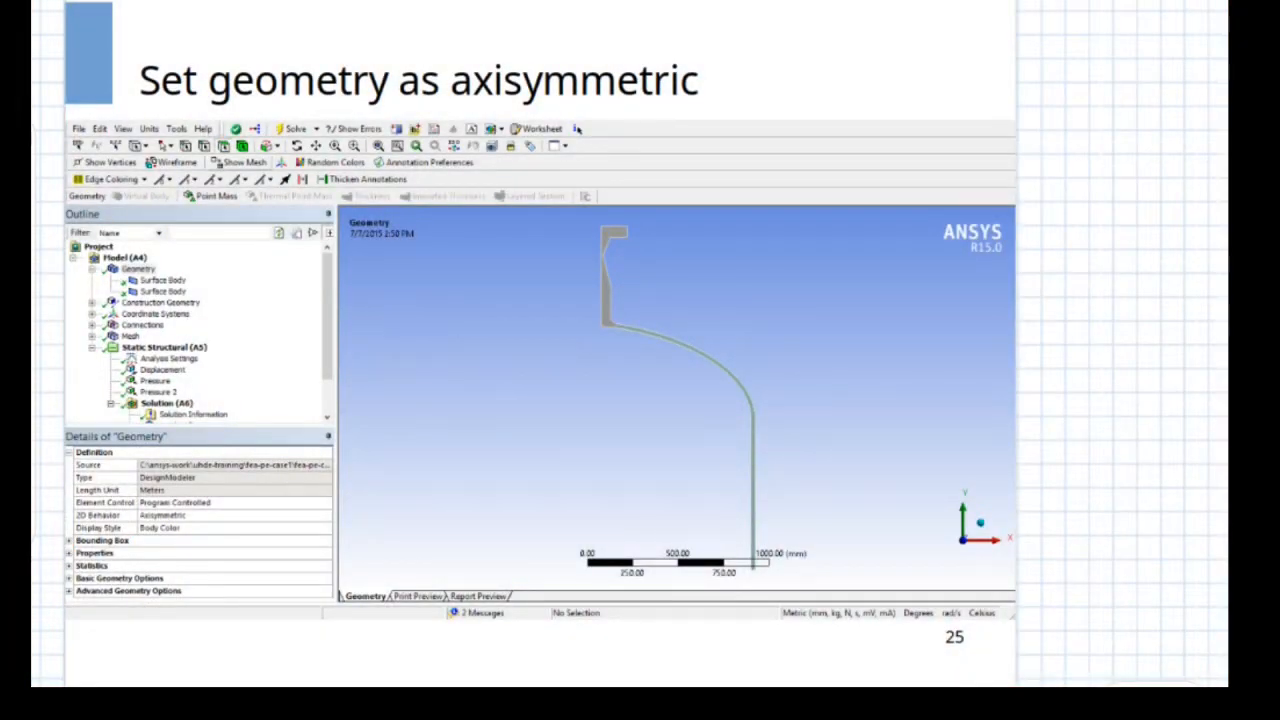
Advance to slide 26 and mark the fixed Uy boundary condition on the model
{"action": "left_click", "coordinate": [1196, 48]}
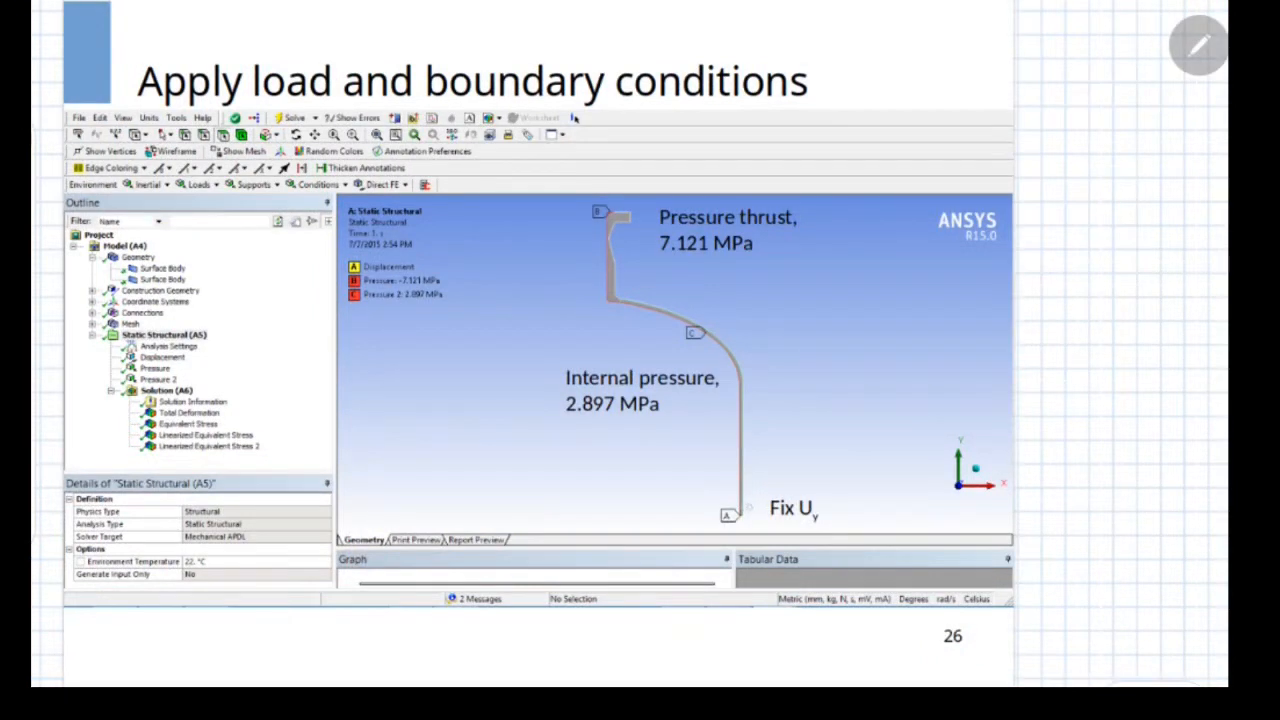
{"action": "left_click_drag", "start_coordinate": [720, 500], "coordinate": [744, 524]}
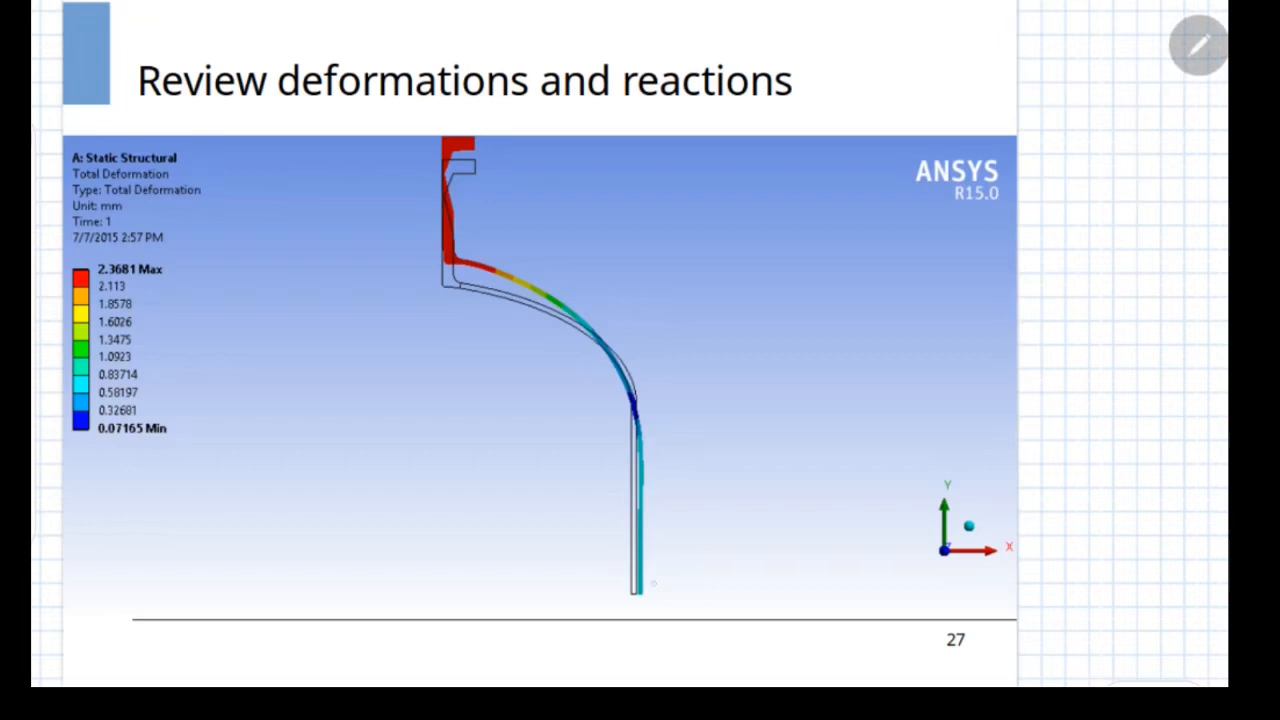
Mark the 2.3681 mm maximum on the total deformation results slide
{"action": "left_click_drag", "start_coordinate": [604, 580], "coordinate": [676, 600]}
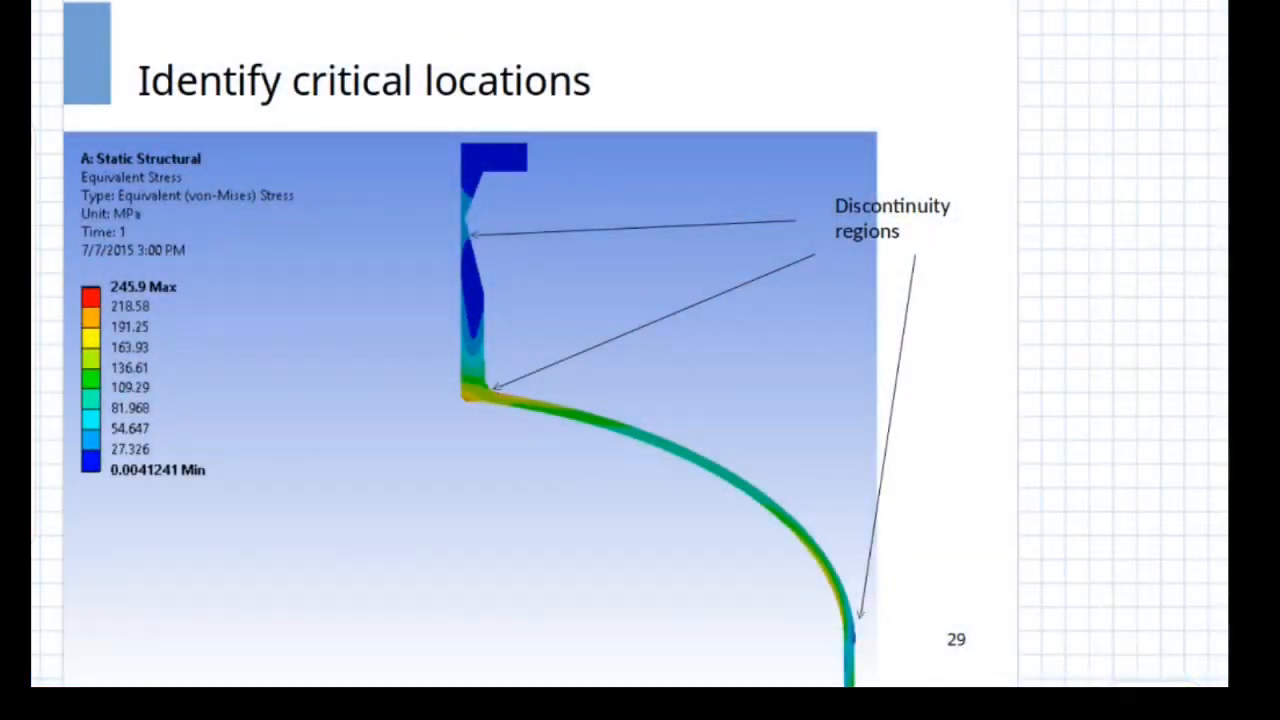
Mark a discontinuity region on the equivalent stress results slide
{"action": "left_click_drag", "start_coordinate": [444, 210], "coordinate": [480, 260]}
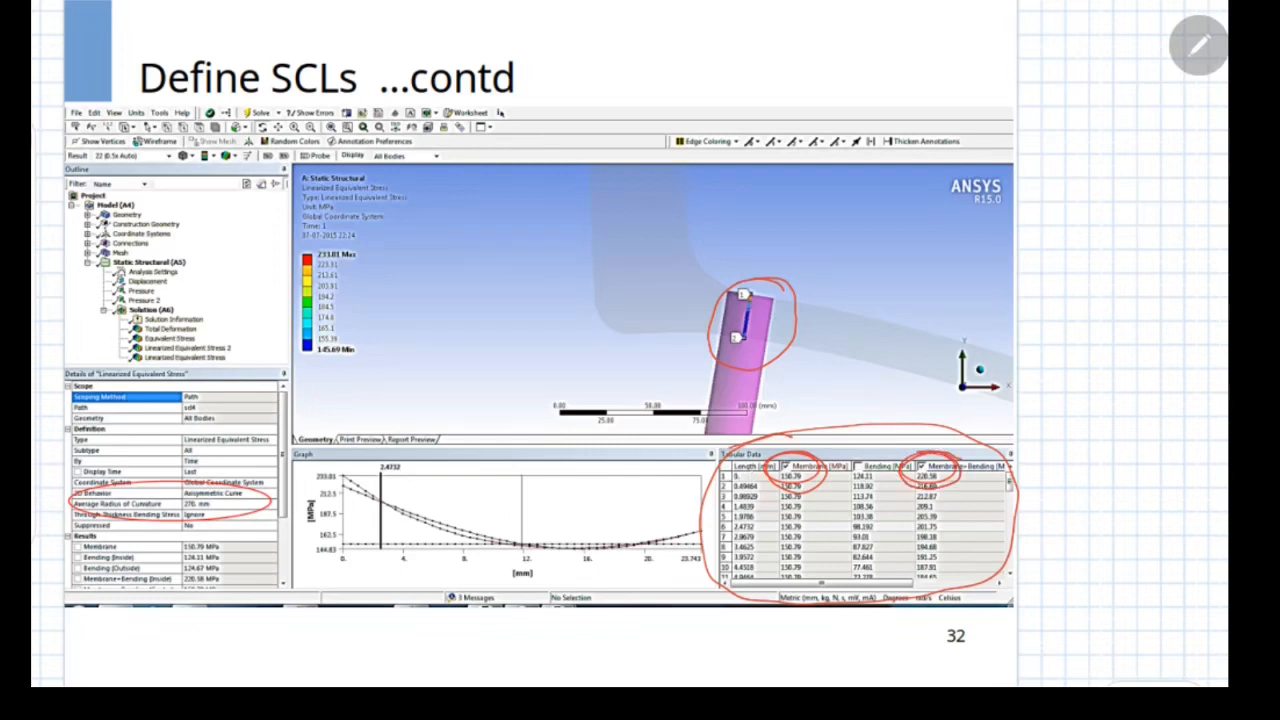
Advance from the SCL results slide to the allowable-limits comparison slide
{"action": "key", "text": "Right"}
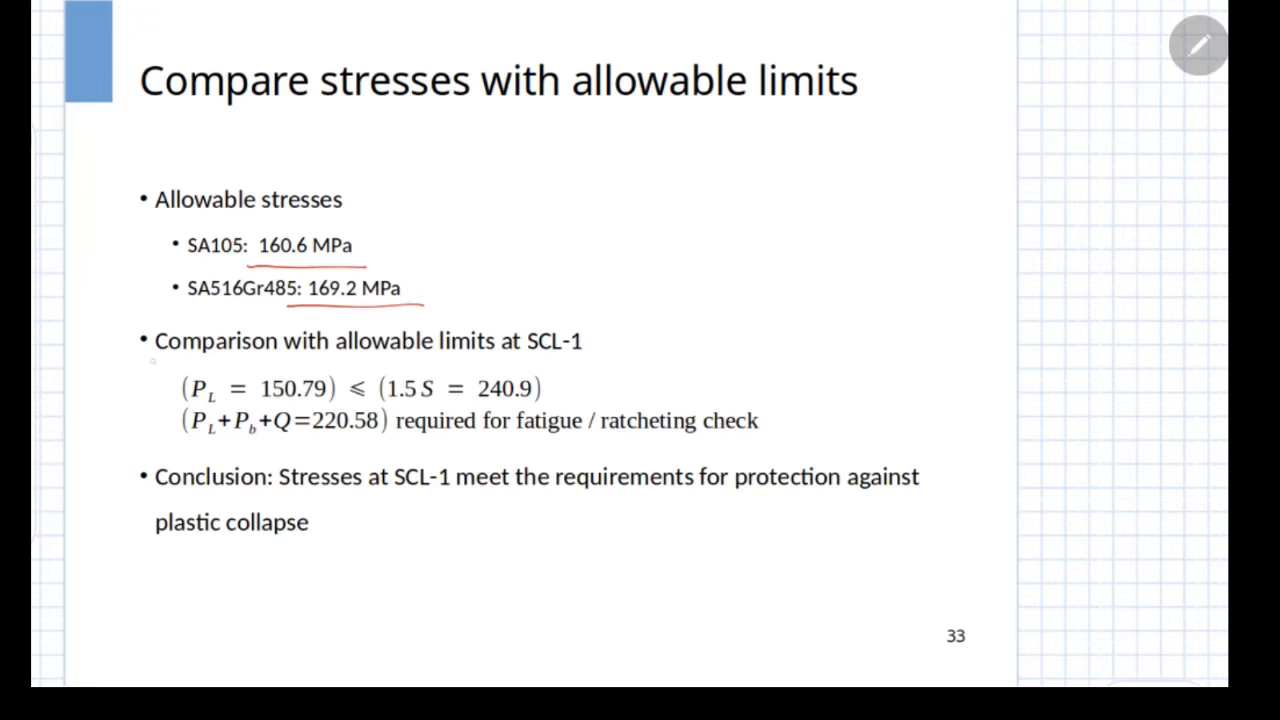
Underline the SCL-1 comparison heading, box P_L with its 1.5S limit, and underline the conclusion
{"action": "left_click_drag", "start_coordinate": [150, 368], "coordinate": [600, 368]}
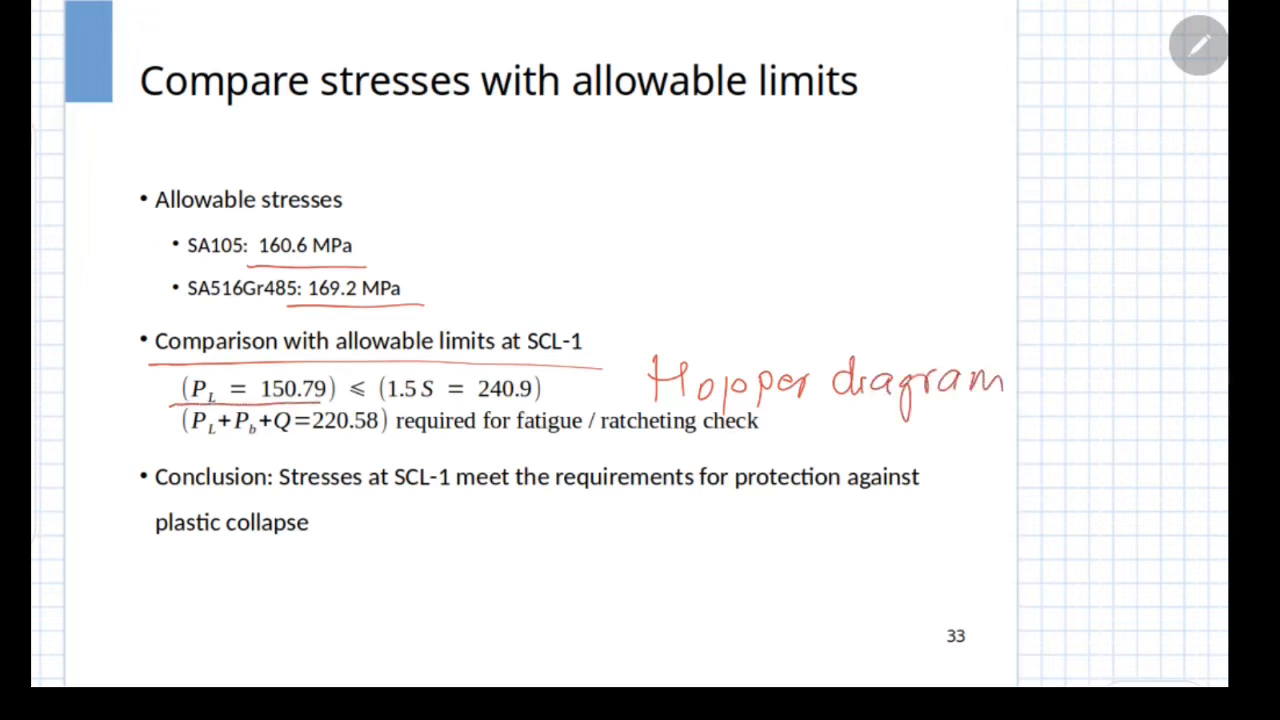
{"action": "left_click_drag", "start_coordinate": [176, 376], "coordinate": [370, 404]}
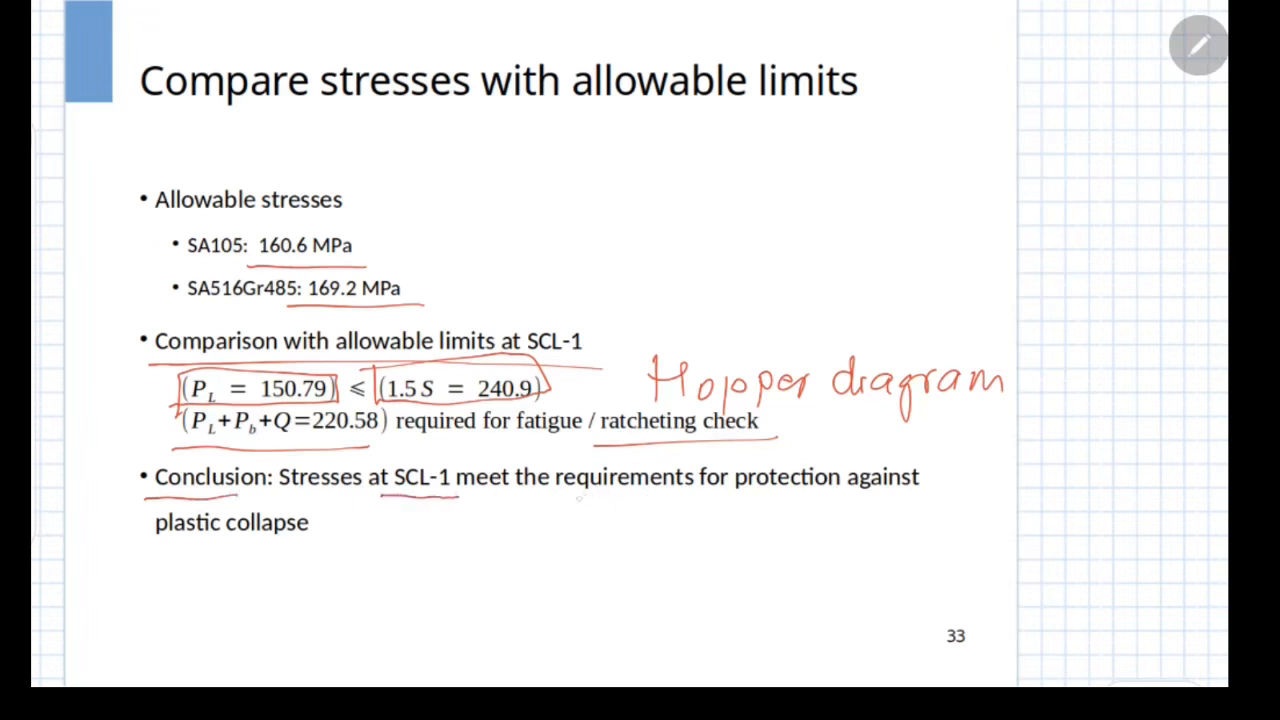
{"action": "left_click_drag", "start_coordinate": [578, 496], "coordinate": [912, 488]}
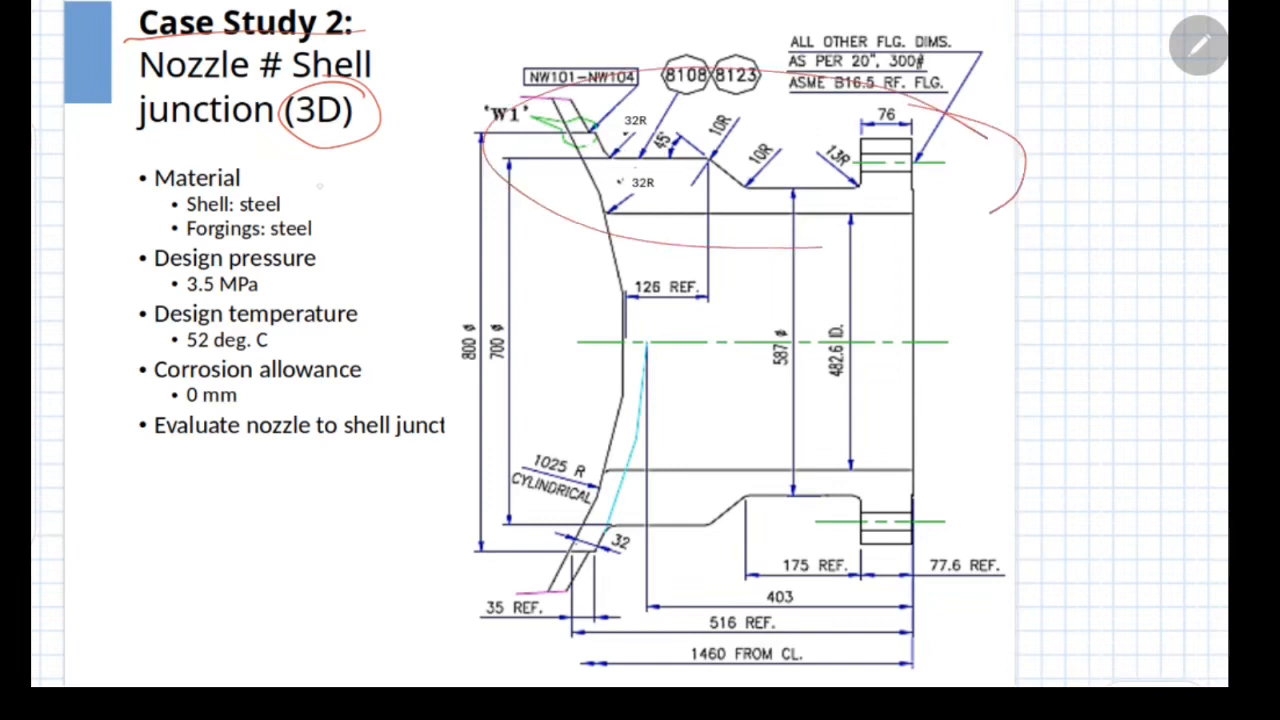
Trace the top outline of the Case Study 2 nozzle drawing, then advance to the VM stress plot slide
{"action": "left_click_drag", "start_coordinate": [800, 244], "coordinate": [1020, 216]}
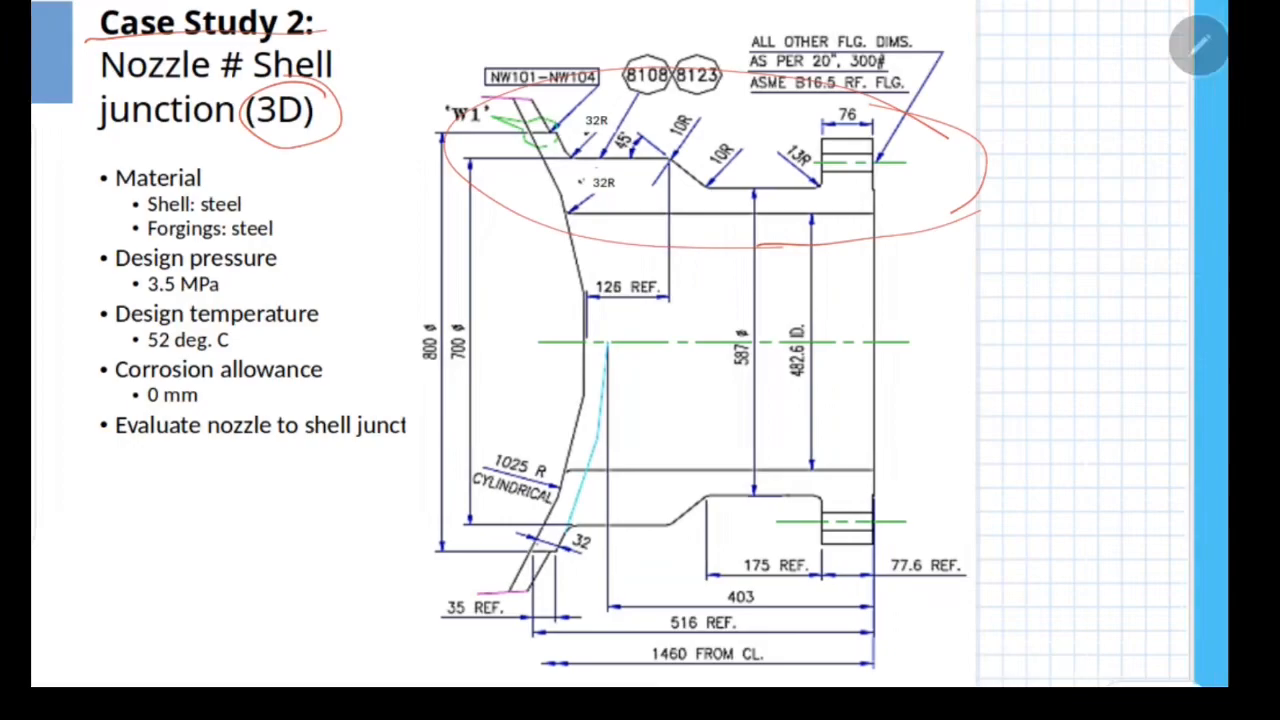
{"action": "key", "text": "Right"}
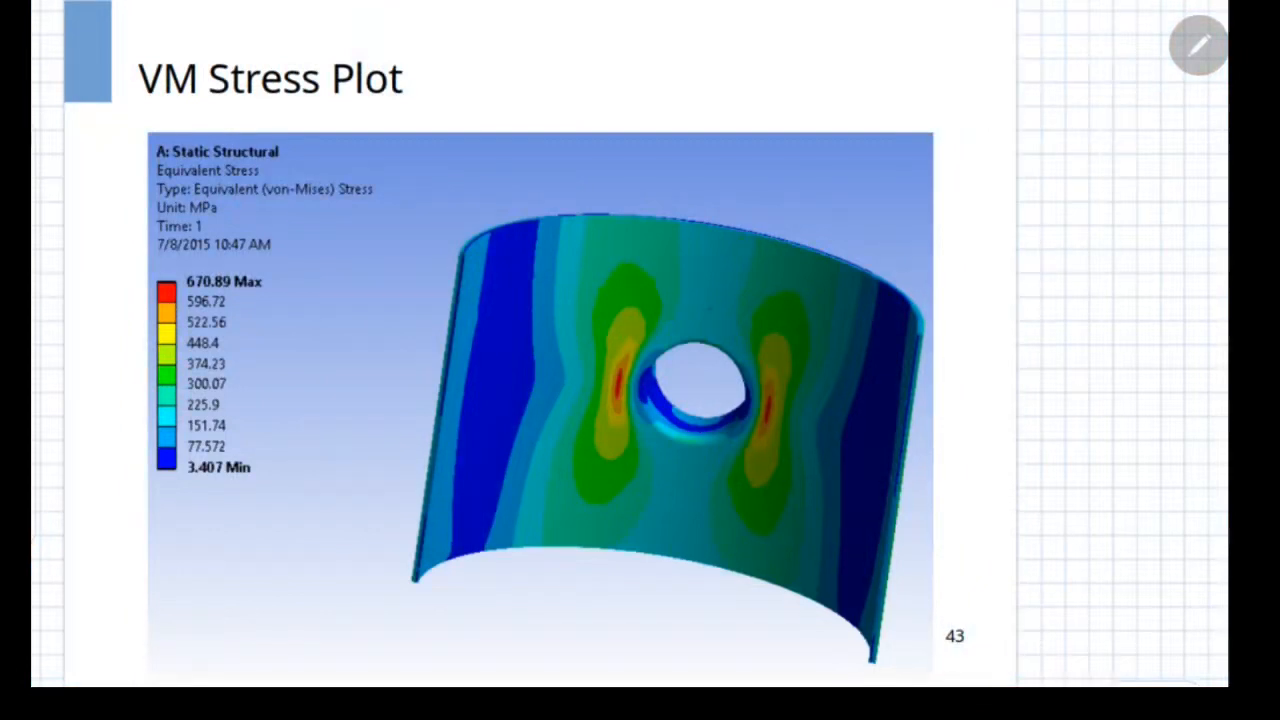
{"action": "mouse_move", "coordinate": [804, 340]}
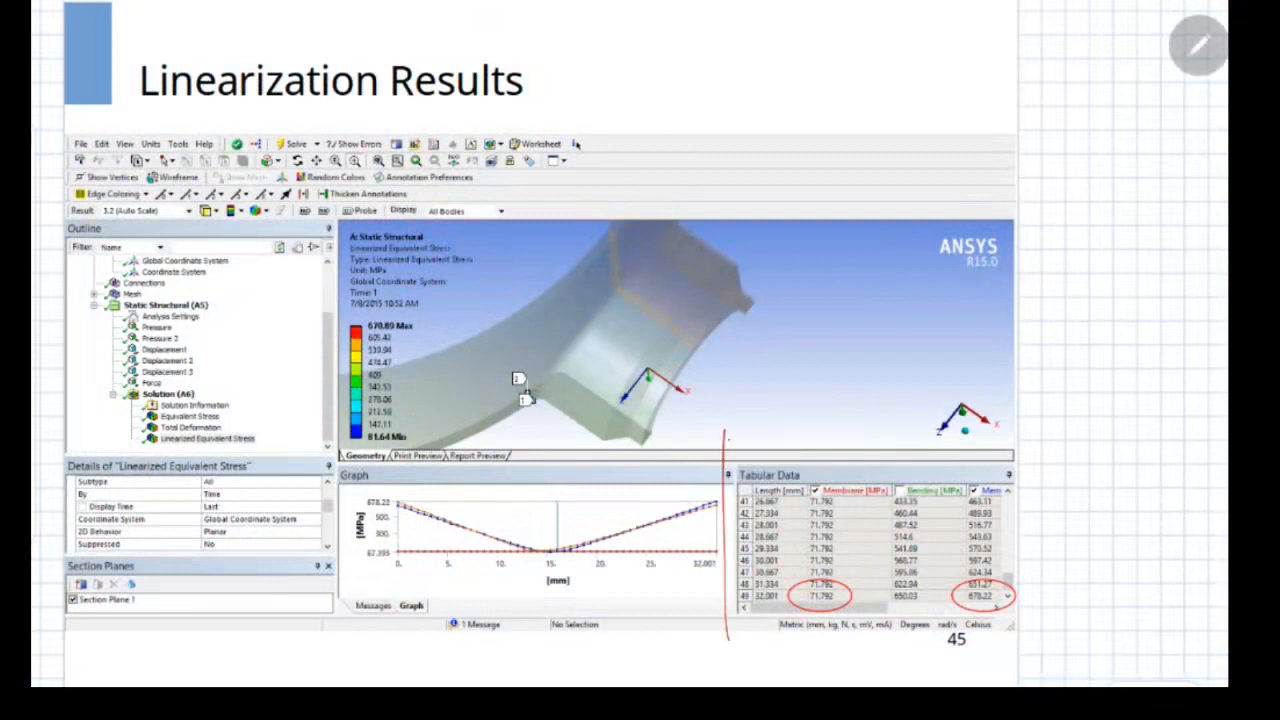
Circle the tabulated linearization values on slide 45
{"action": "left_click_drag", "start_coordinate": [724, 430], "coordinate": [1070, 644]}
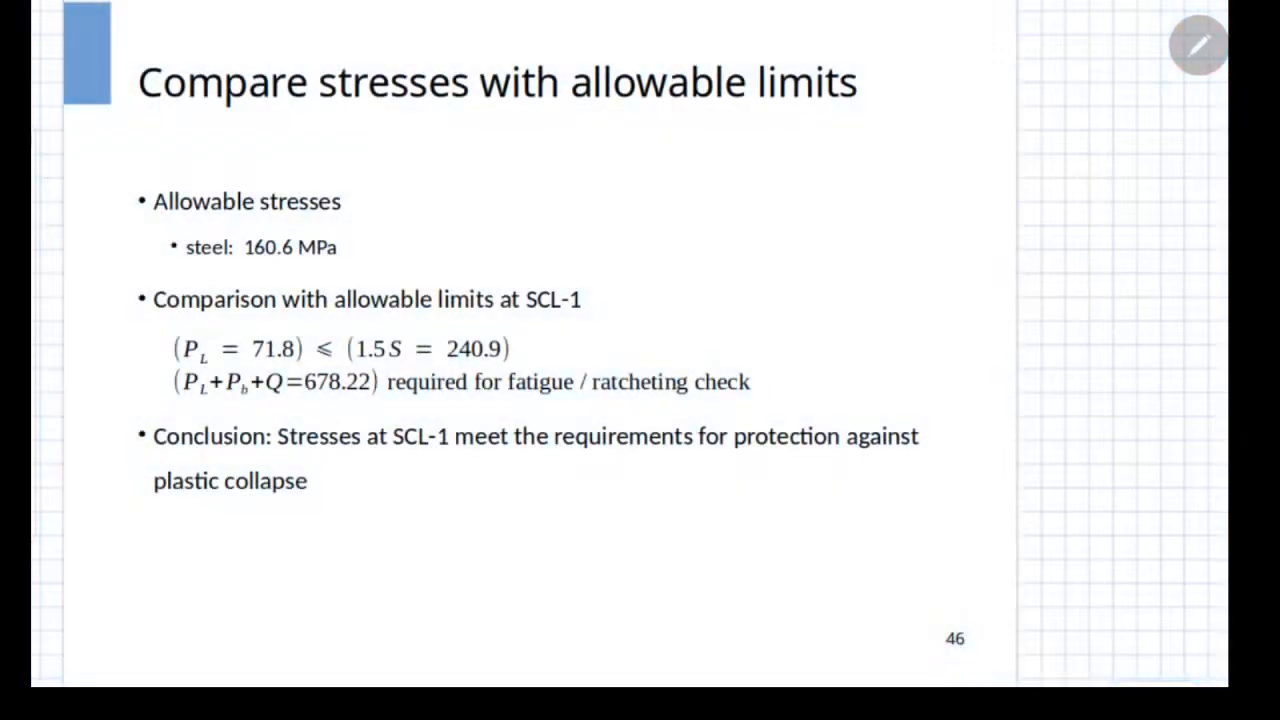
Mark the 160.6 MPa steel allowable, both SCL-1 comparison equations, and the plastic collapse conclusion in red
{"action": "left_click_drag", "start_coordinate": [244, 262], "coordinate": [364, 258]}
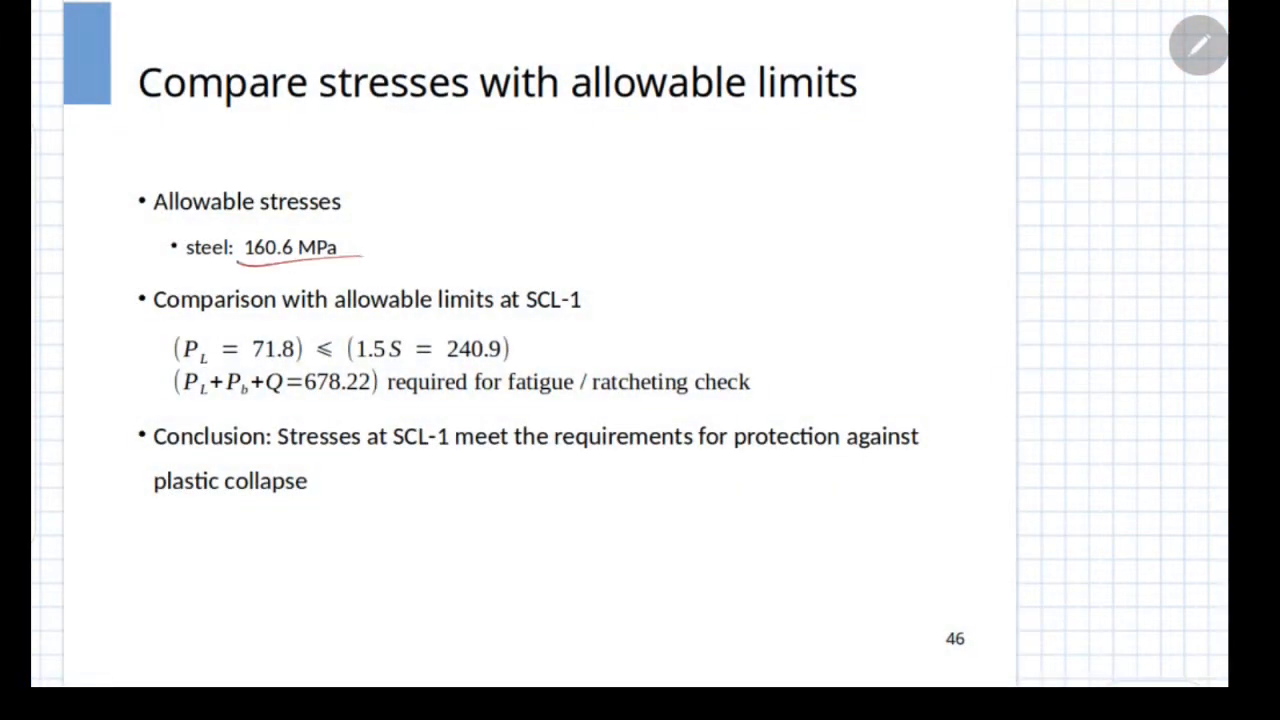
{"action": "left_click_drag", "start_coordinate": [170, 350], "coordinate": [730, 404]}
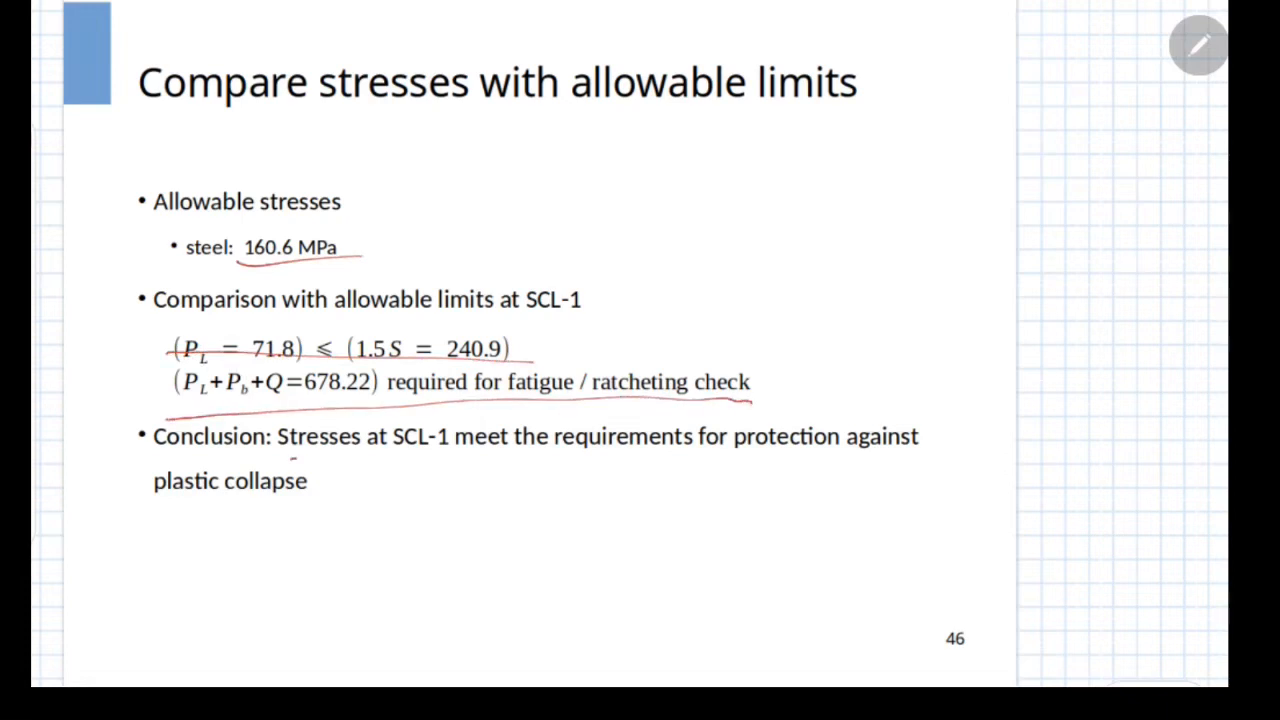
{"action": "left_click_drag", "start_coordinate": [296, 458], "coordinate": [904, 458]}
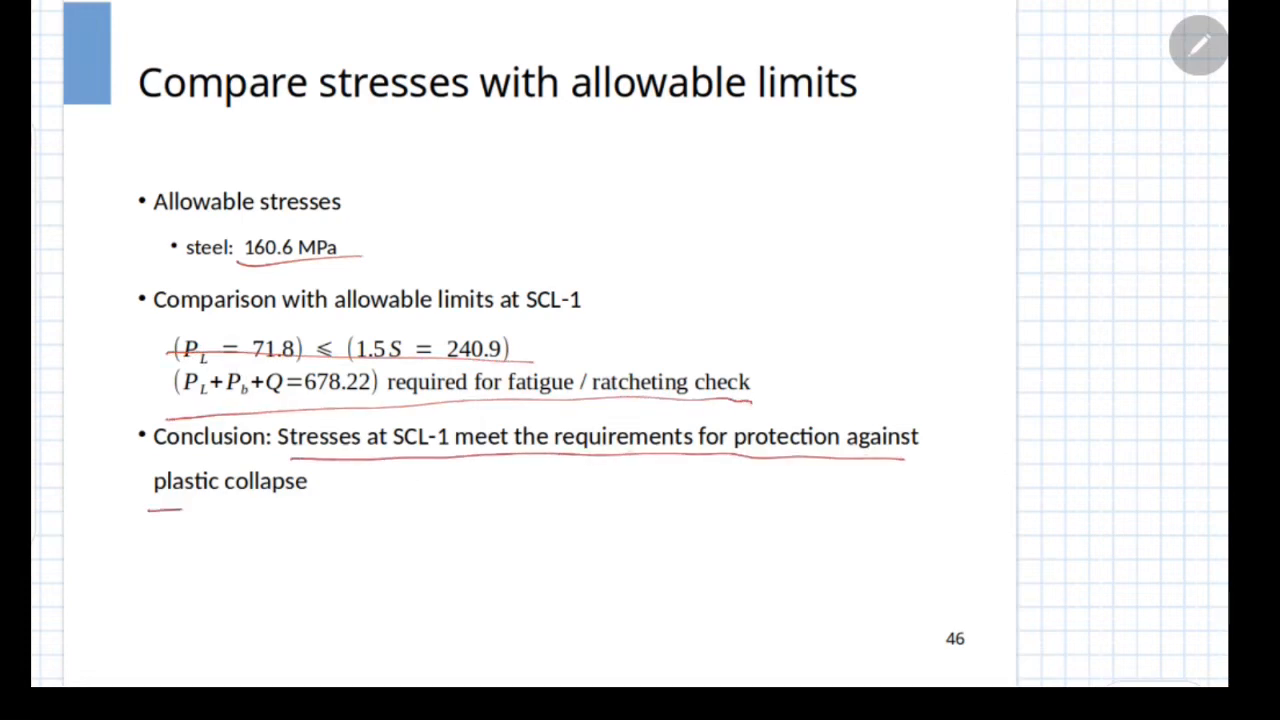